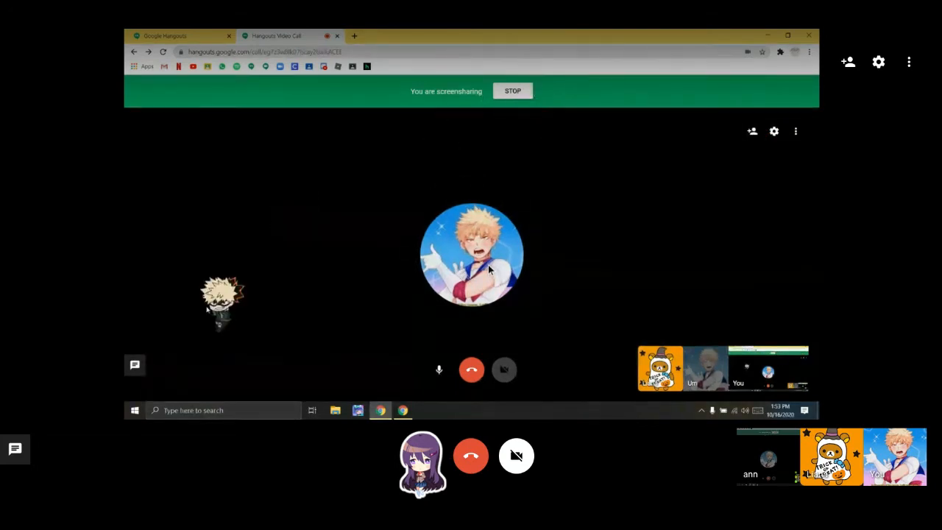
Step: Select the Bakugo mascot near the top-left of the screen to move it toward the avatar
click(513, 92)
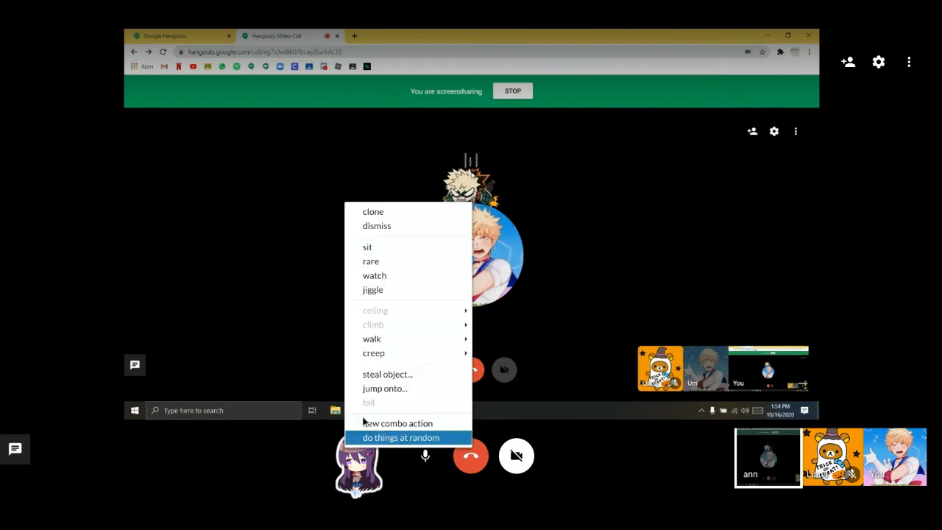
mouse_move(374, 353)
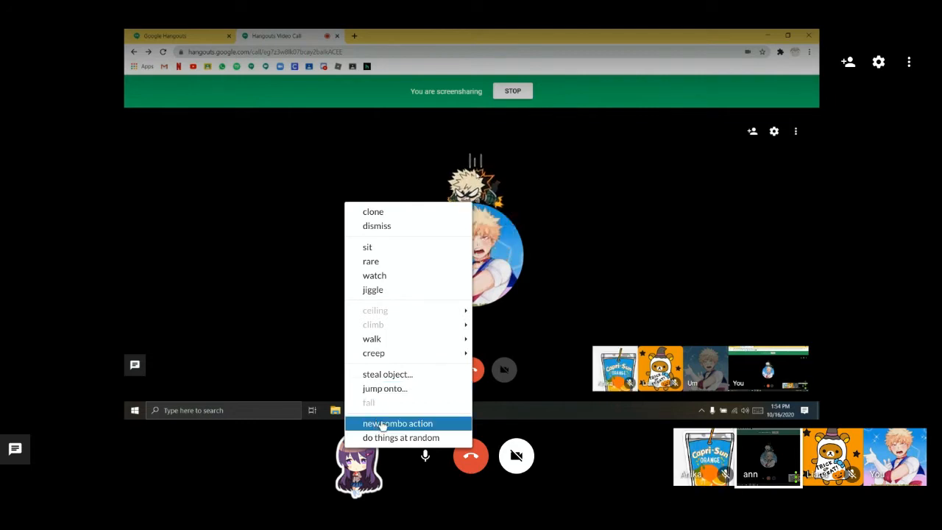
mouse_move(386, 389)
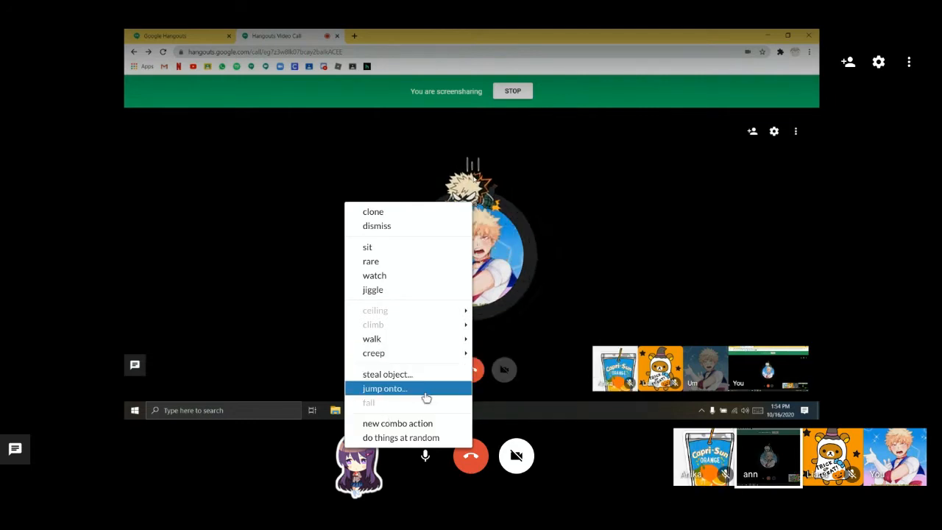
mouse_move(425, 405)
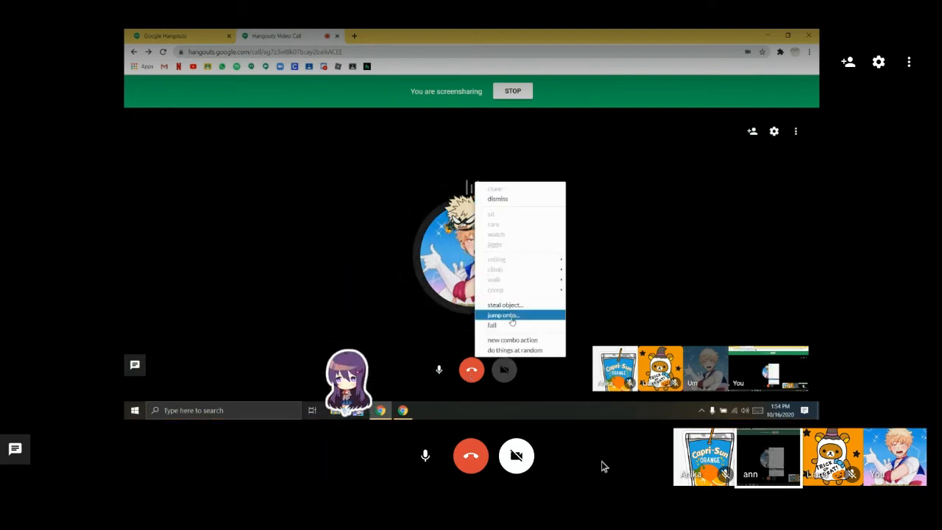
mouse_move(630, 307)
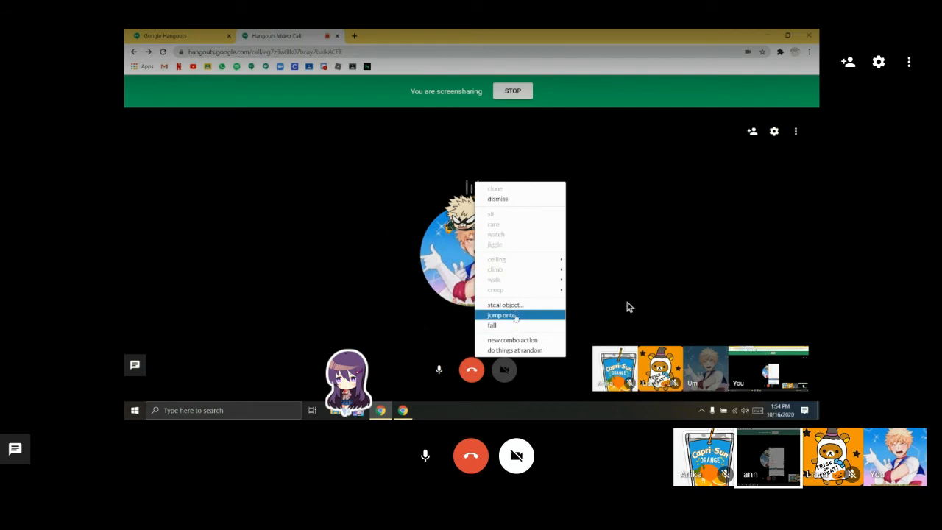
Step: Make Bakugo jump onto the right edge of the round call avatar
click(504, 315)
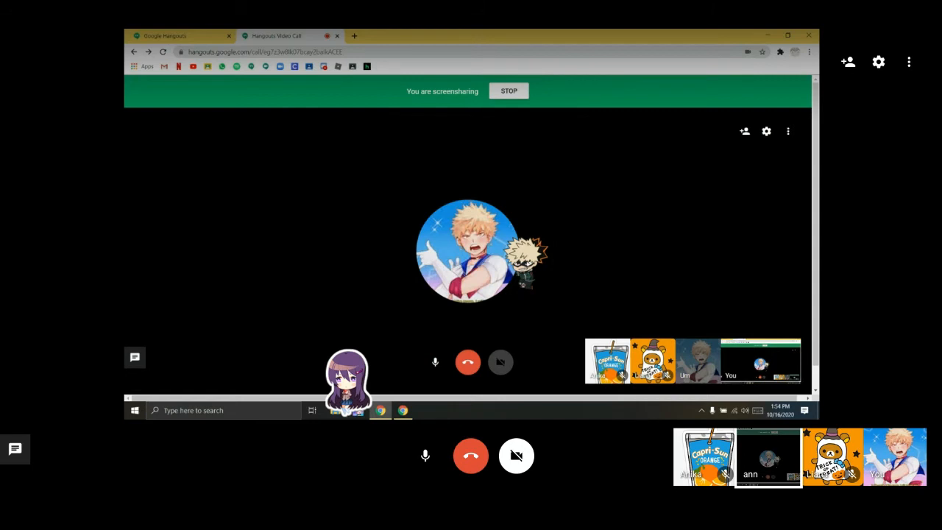
Step: Use Bakugo's action menu to make him jump down to the bottom of the call screen
right_click(531, 265)
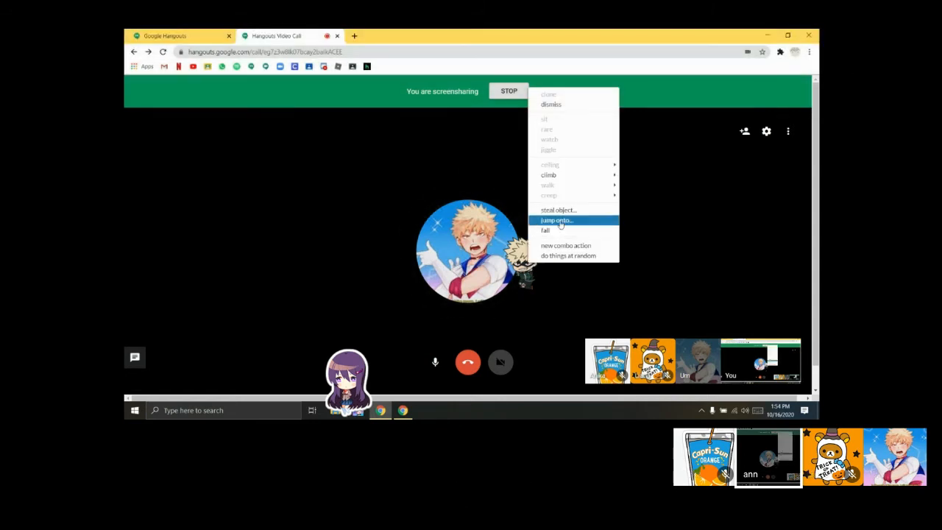
click(556, 220)
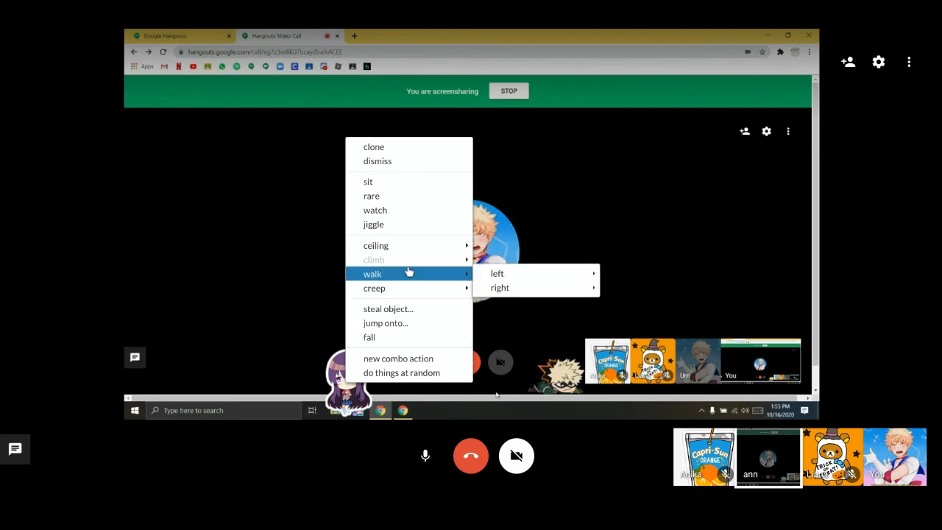
mouse_move(375, 245)
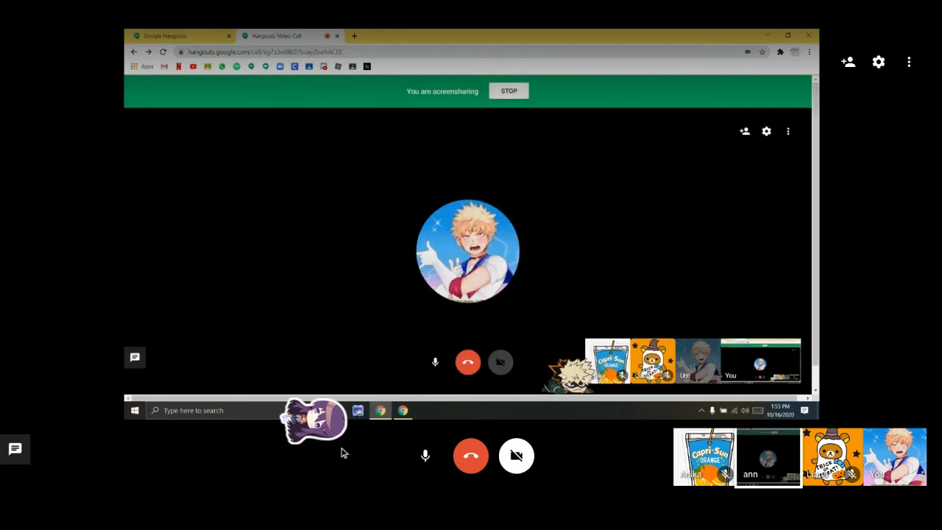
Step: Set Bakugo to creep left at running speed along the bottom of the call screen
right_click(317, 420)
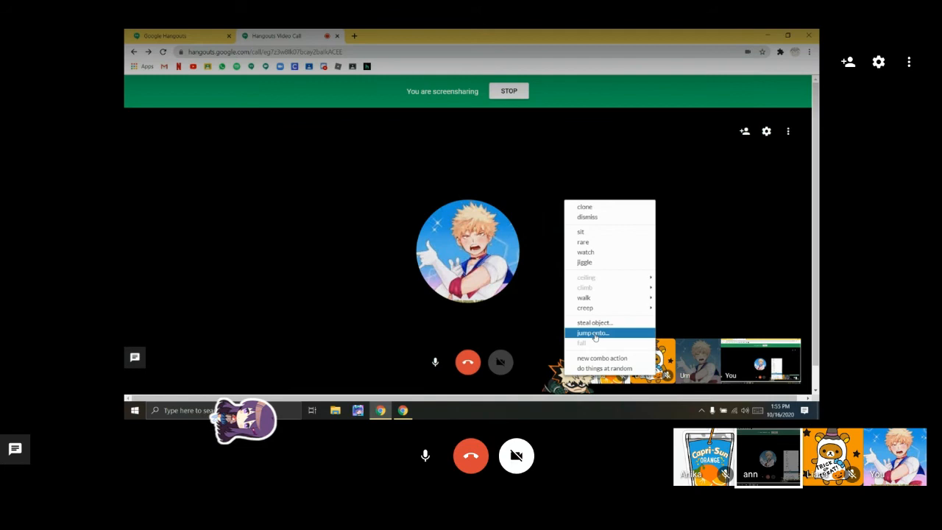
mouse_move(584, 308)
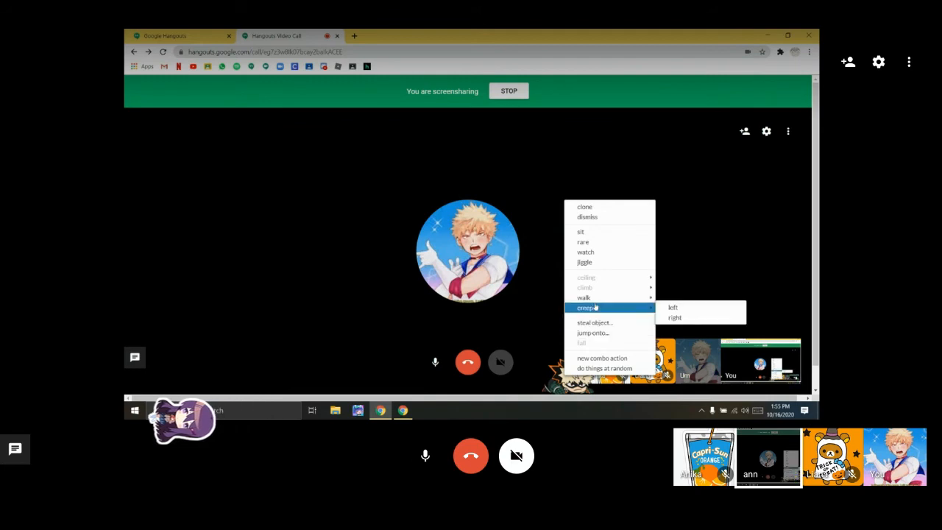
mouse_move(583, 297)
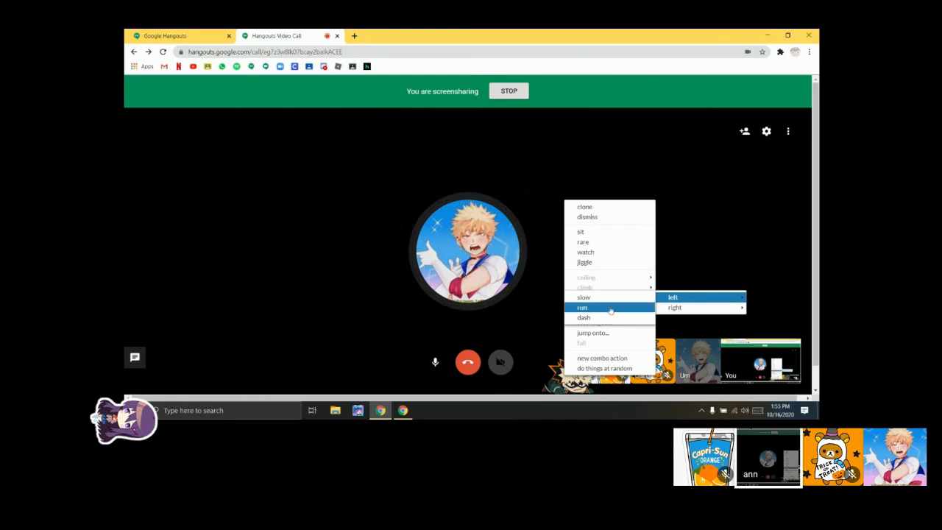
click(583, 308)
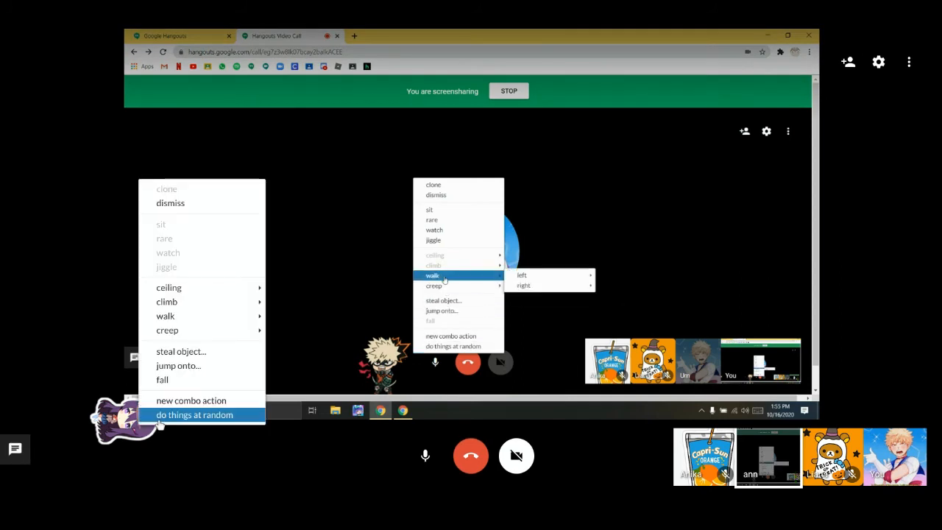
mouse_move(189, 315)
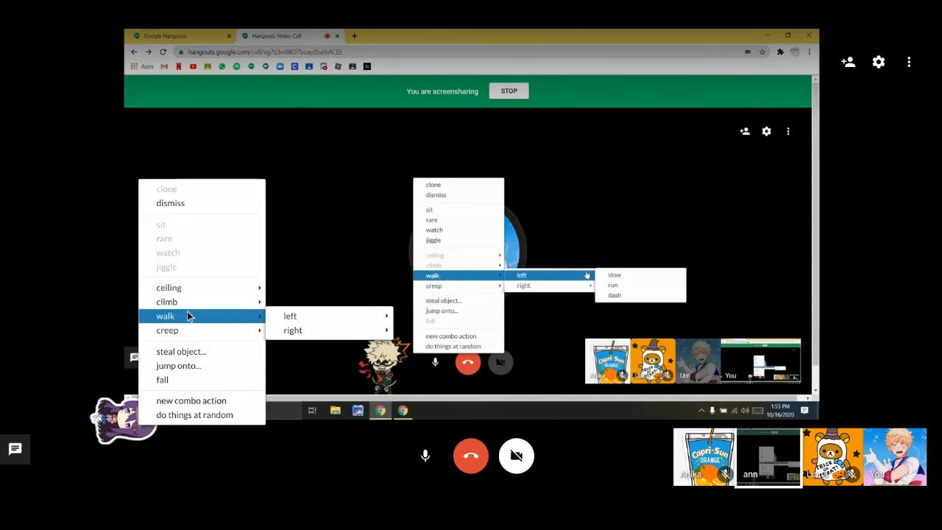
mouse_move(188, 327)
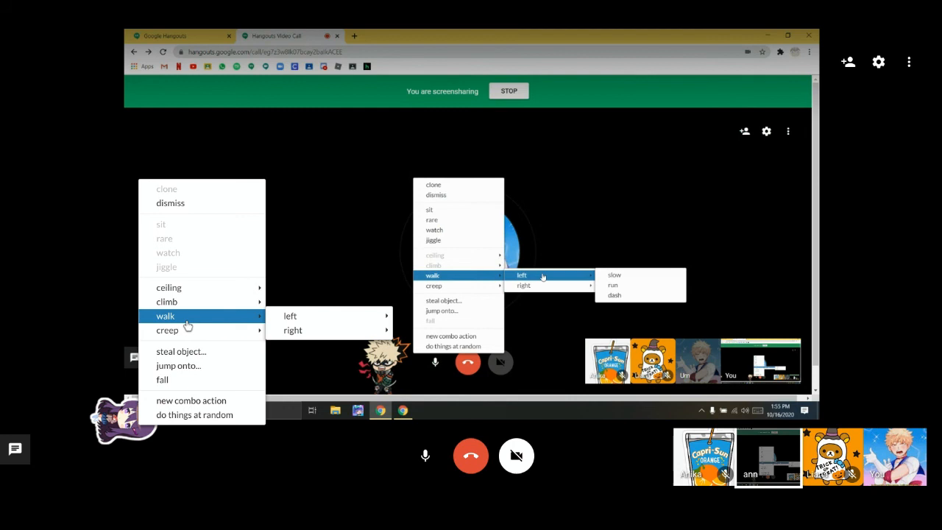
mouse_move(168, 330)
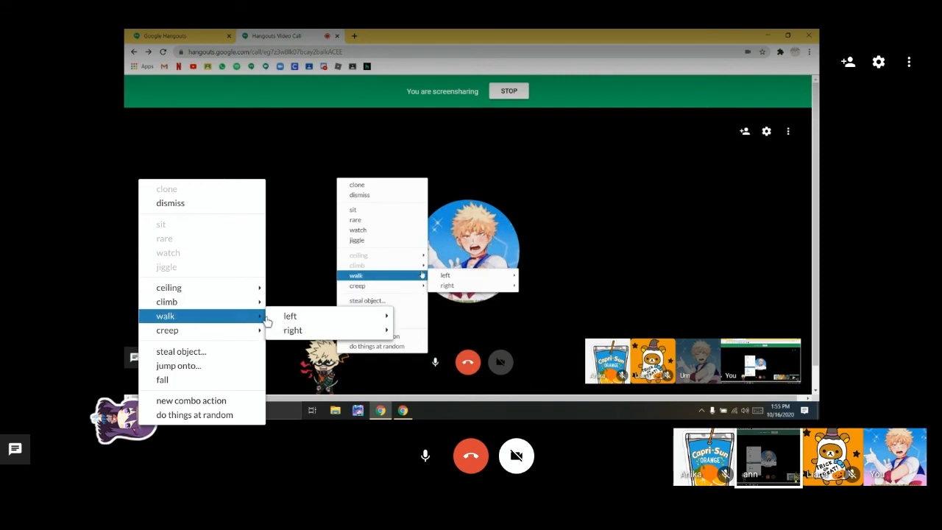
Step: Choose a climb-up action for the Yuri mascot from her action menu
click(166, 301)
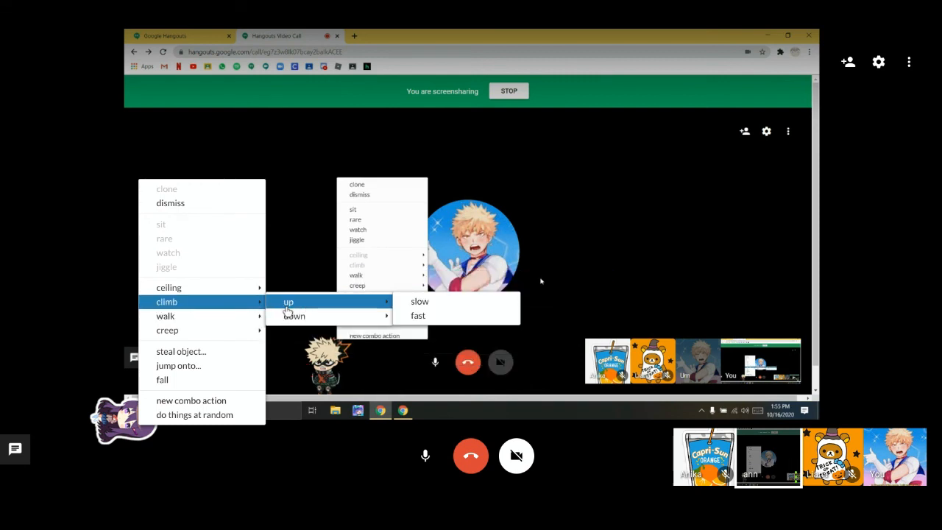